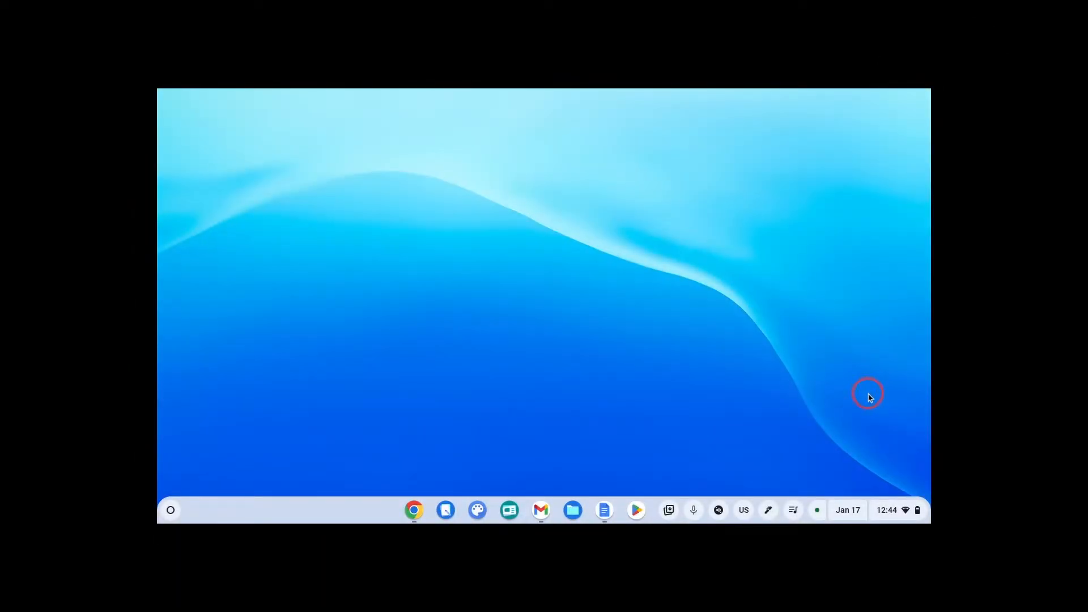
Bring up the Quick Settings panel from the shelf status area
left_click(898, 510)
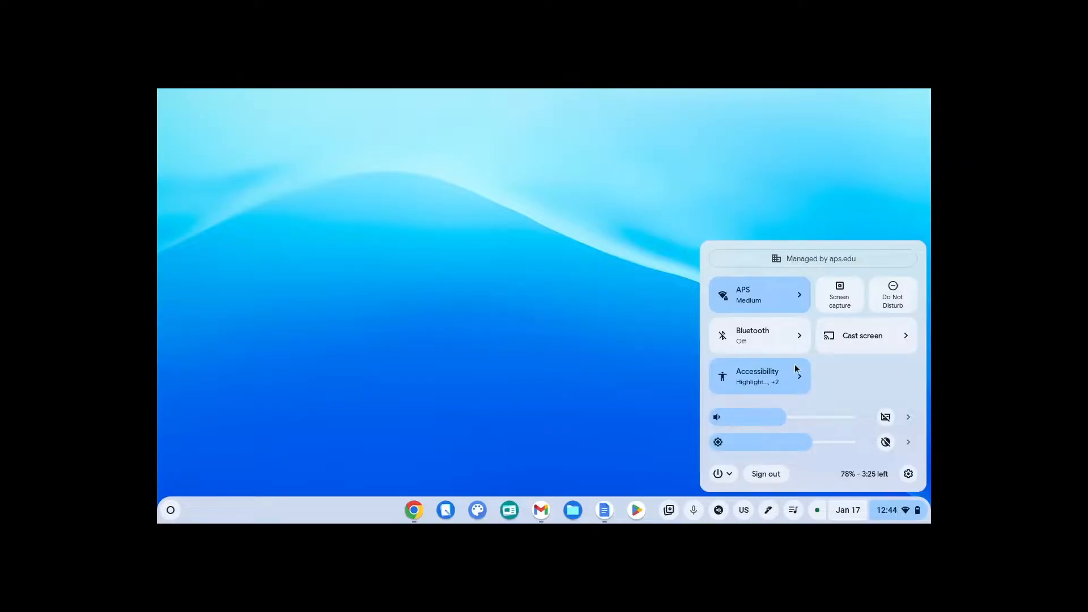
left_click(773, 381)
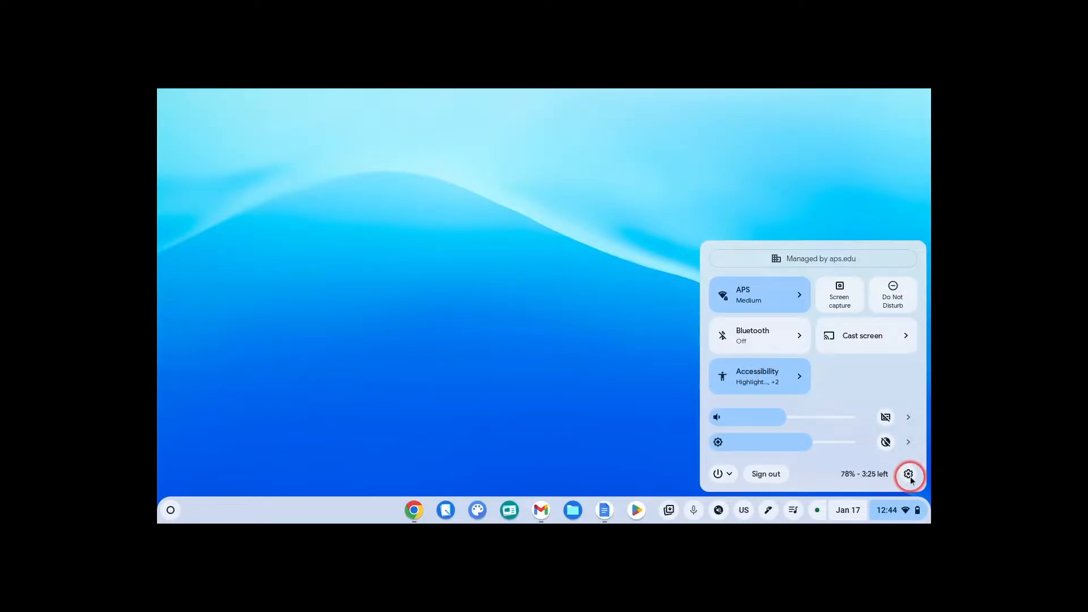
mouse_move(909, 474)
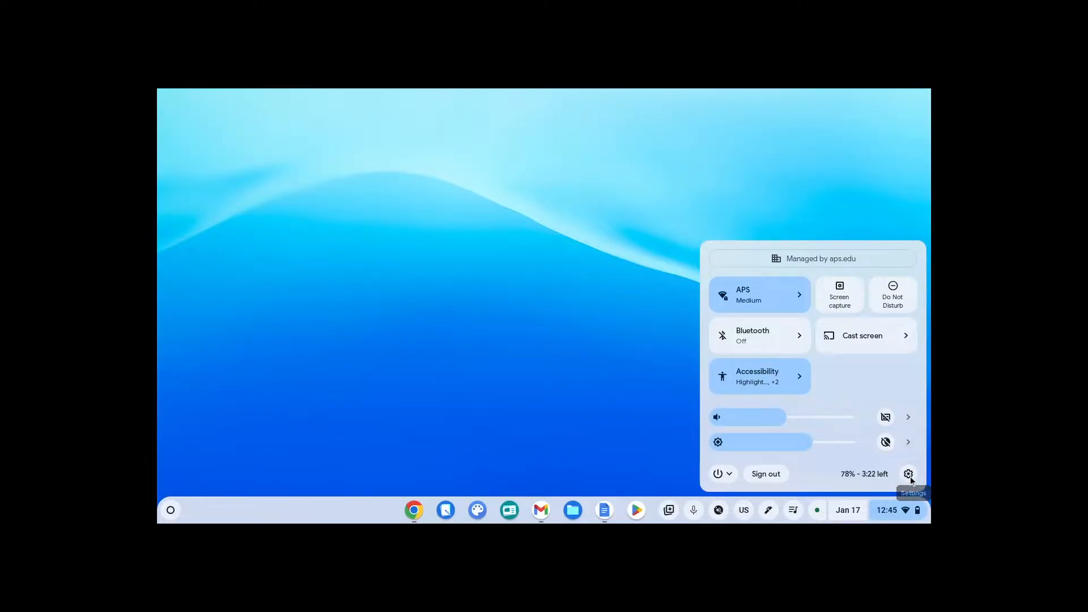
Go to the Accessibility page and enable showing accessibility options in Quick Settings
left_click(908, 474)
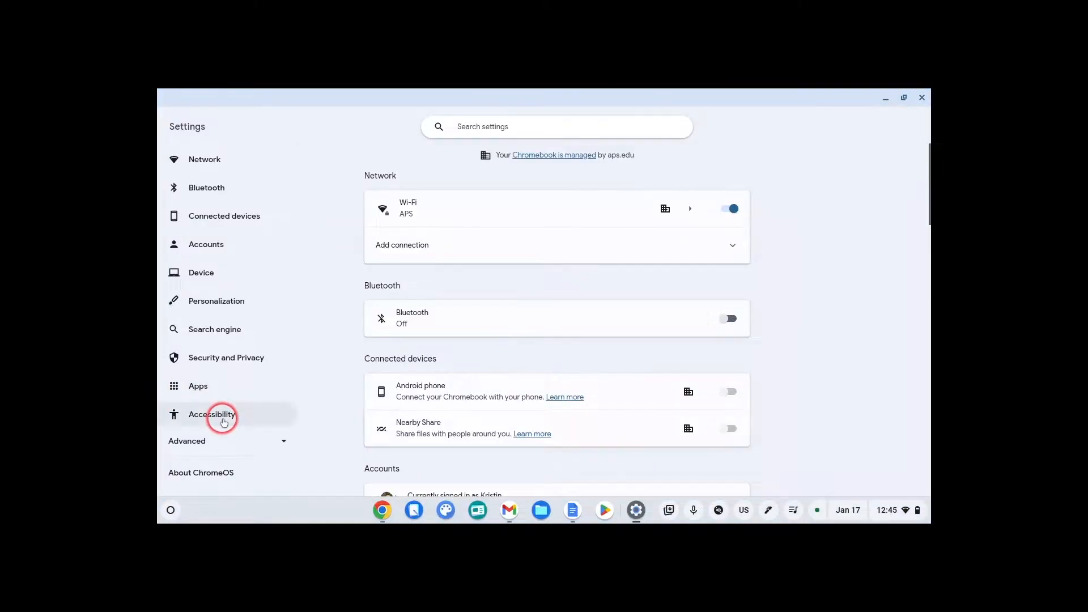
left_click(223, 415)
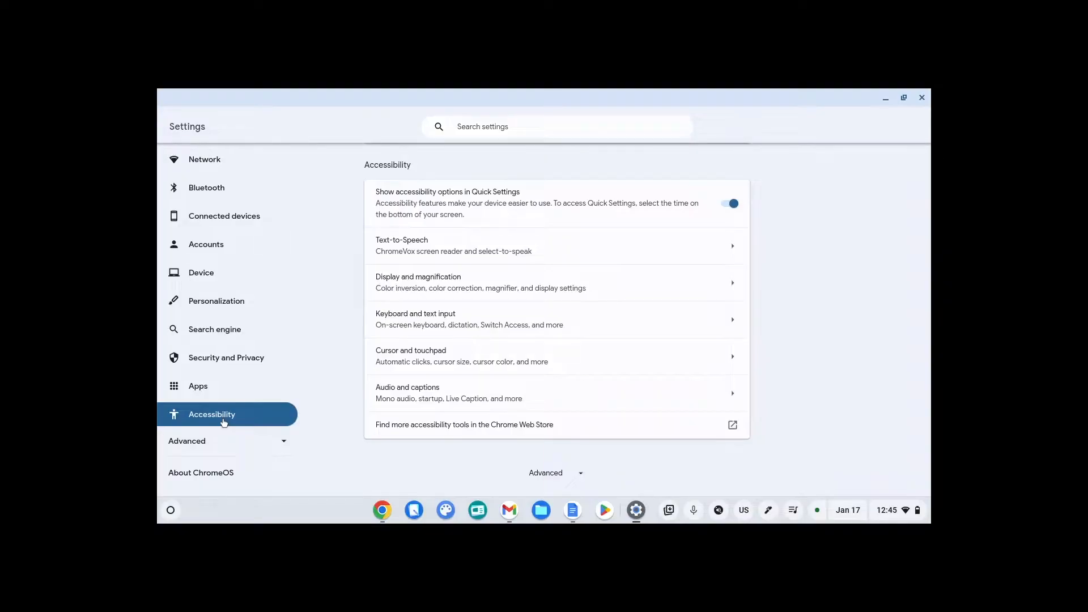
left_click(728, 204)
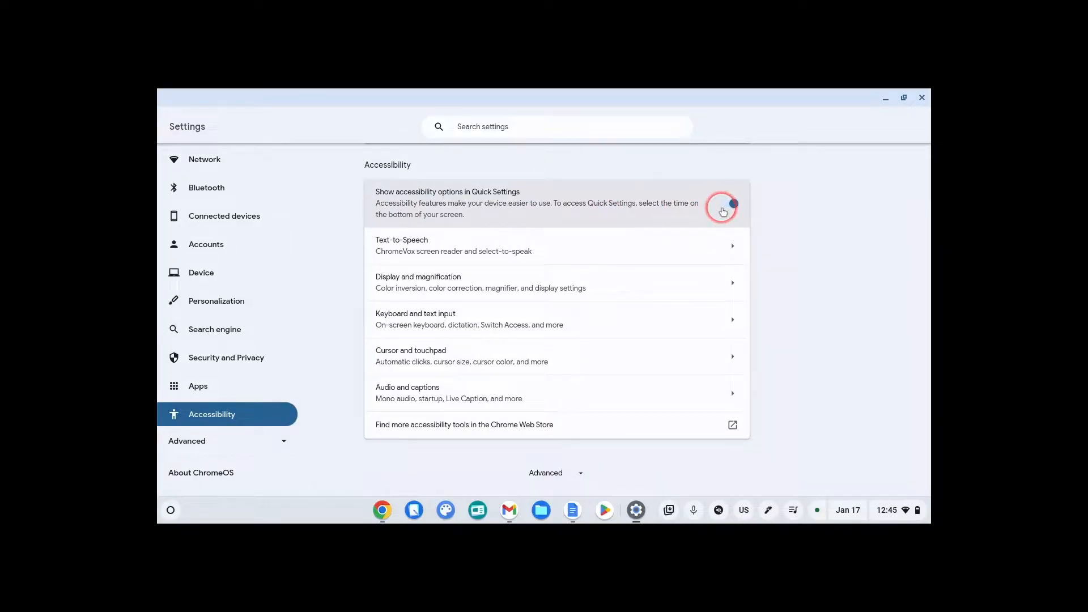
left_click(723, 210)
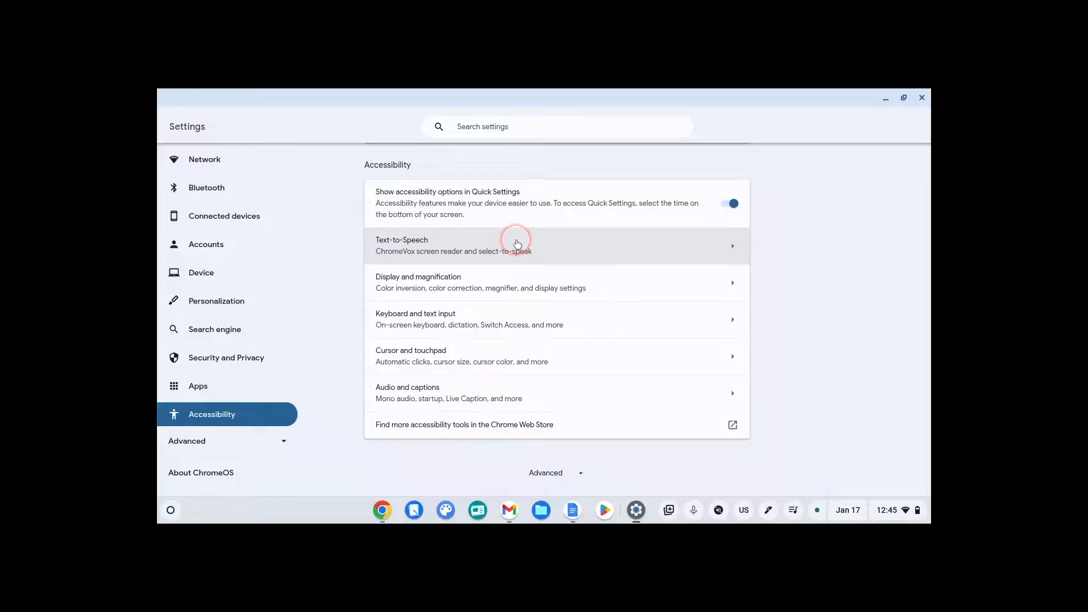
Show the select-to-speak settings and list the natural voices (English UK Voice 6 current)
left_click(517, 244)
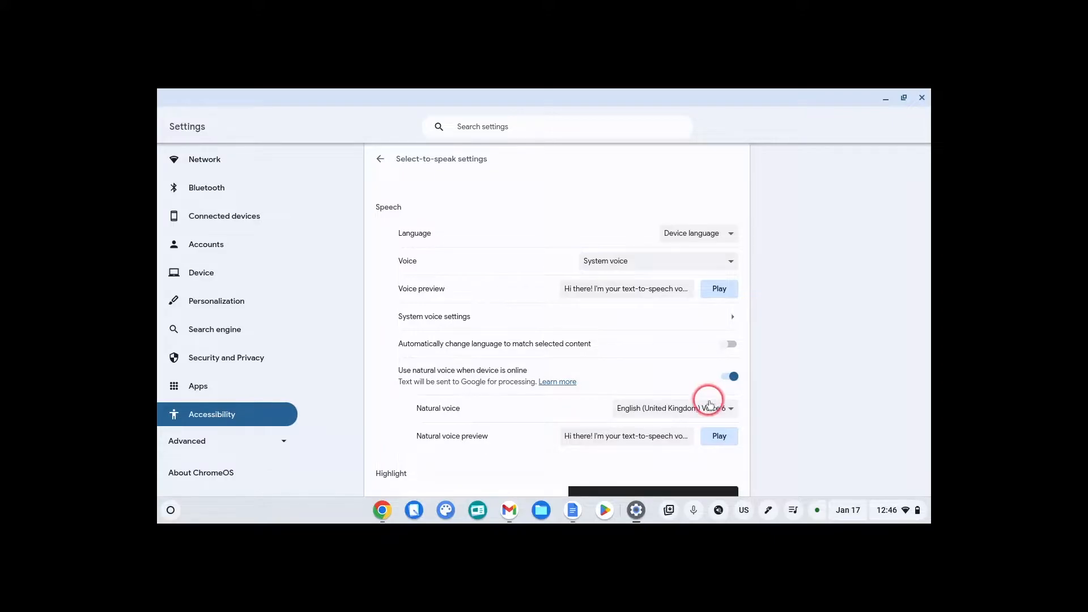
left_click(675, 408)
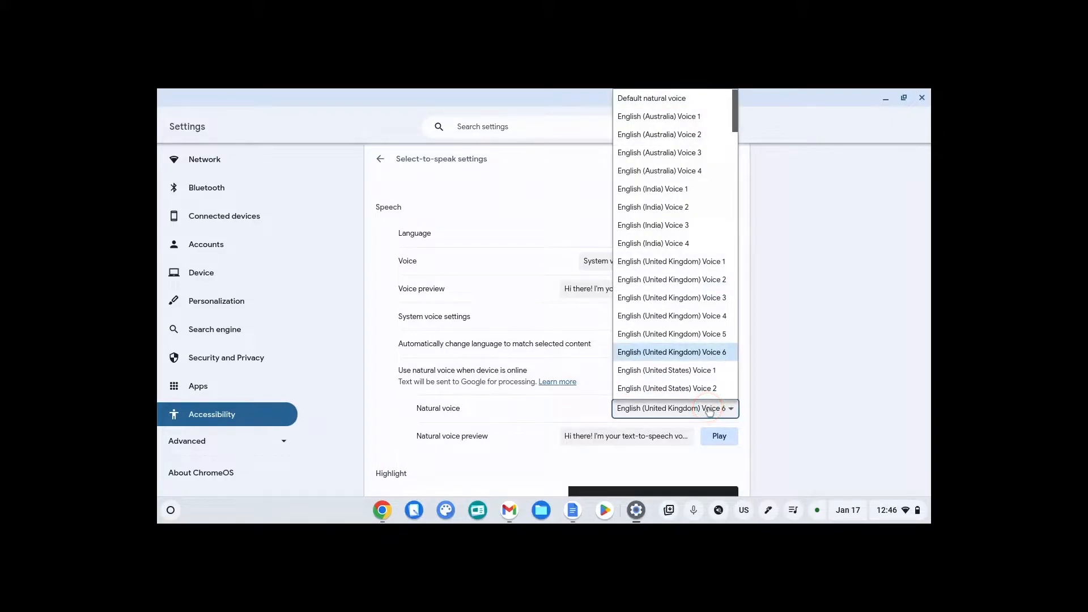
mouse_move(680, 248)
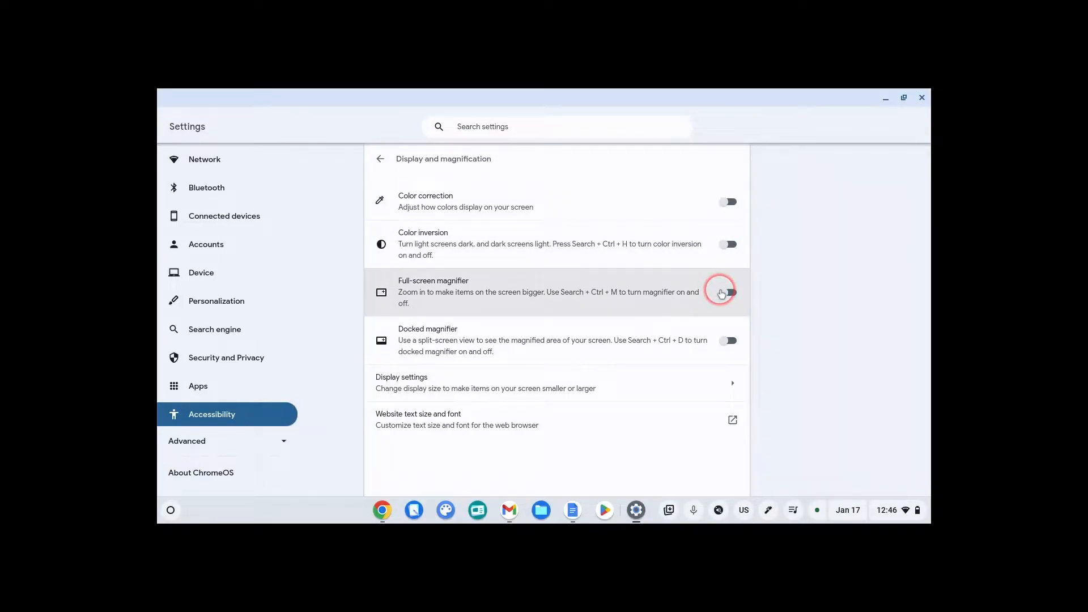
Try the full-screen and docked magnifiers in turn, leaving both switched off
left_click(726, 292)
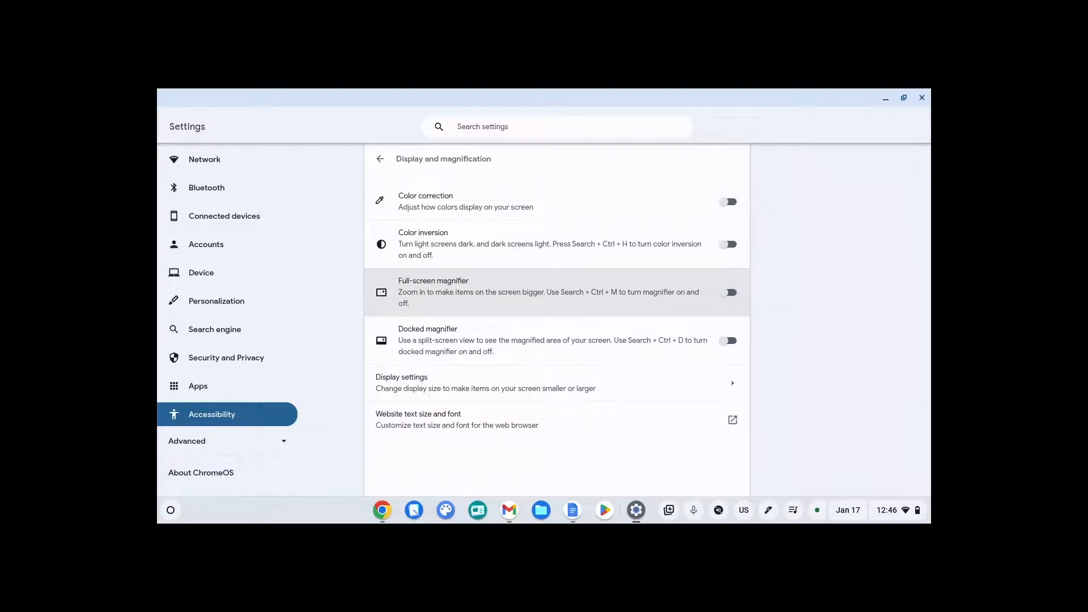
left_click(724, 341)
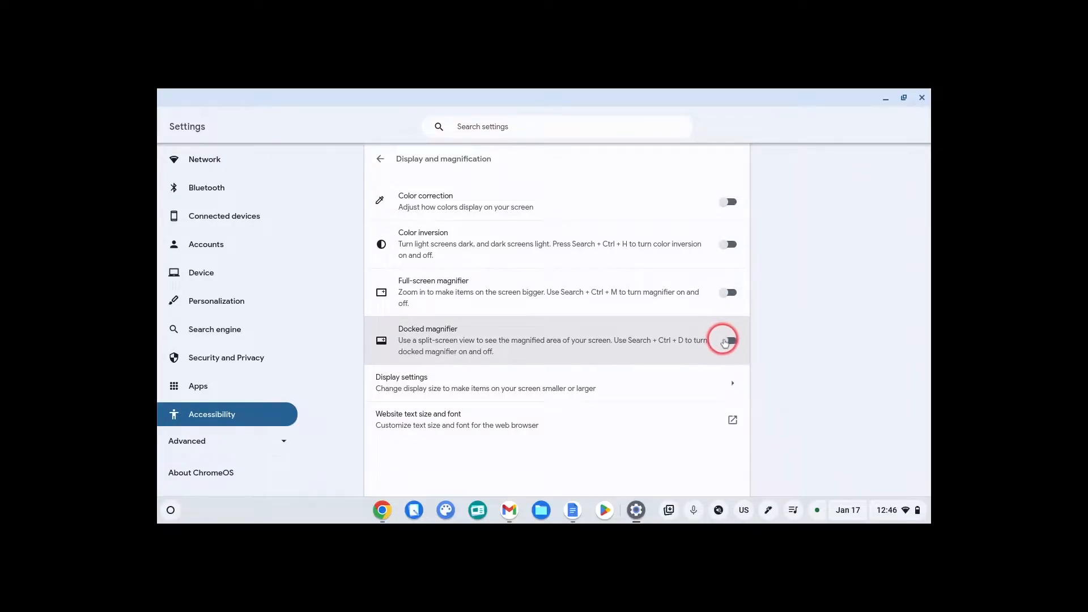
left_click(726, 340)
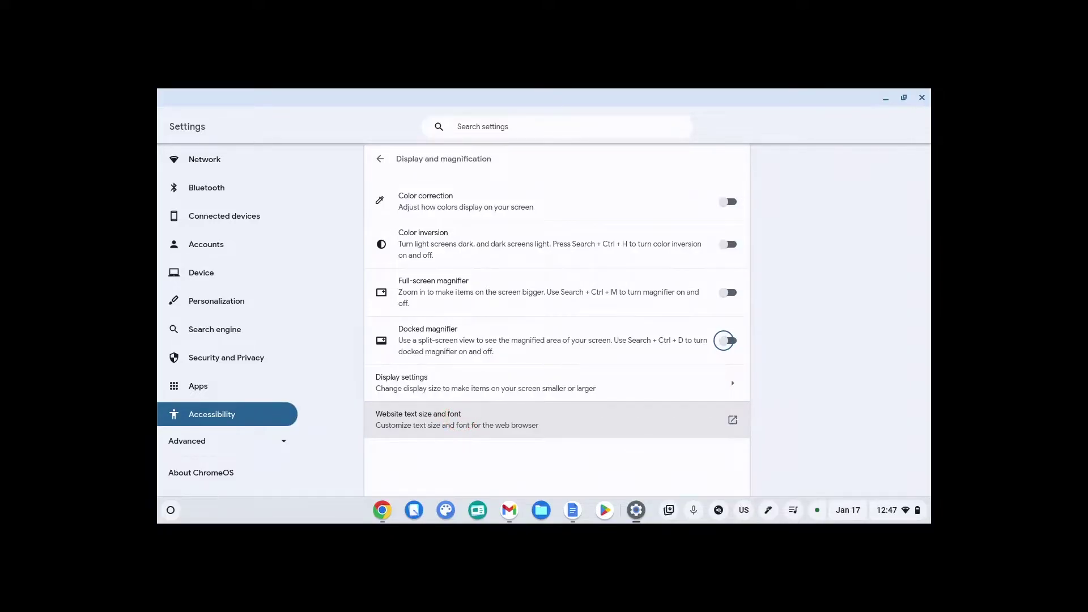
left_click(380, 158)
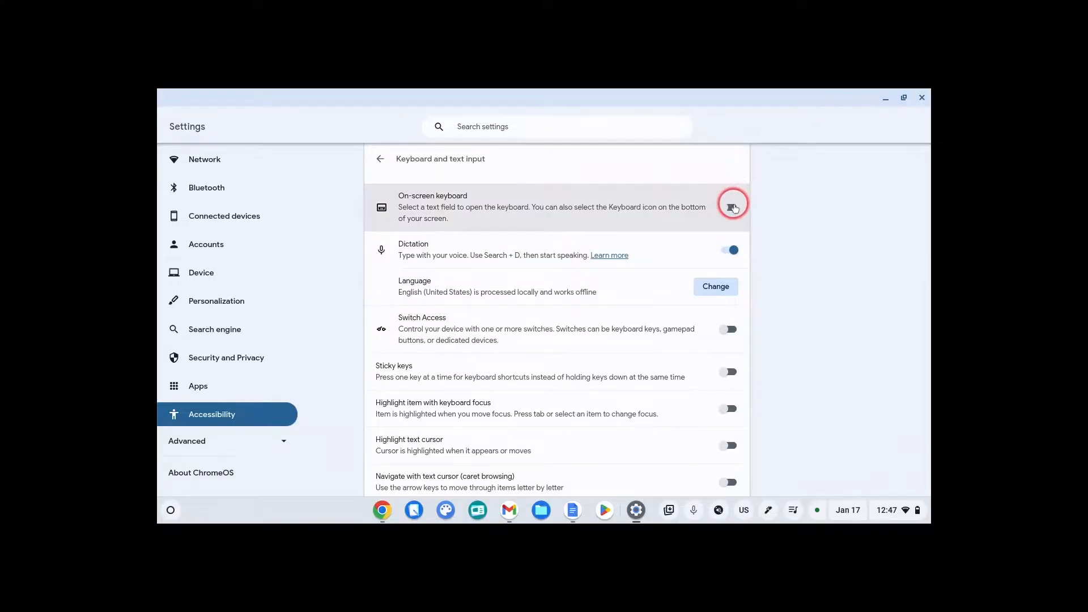
Enable the on-screen keyboard, show it from the shelf, then switch it off again
left_click(733, 206)
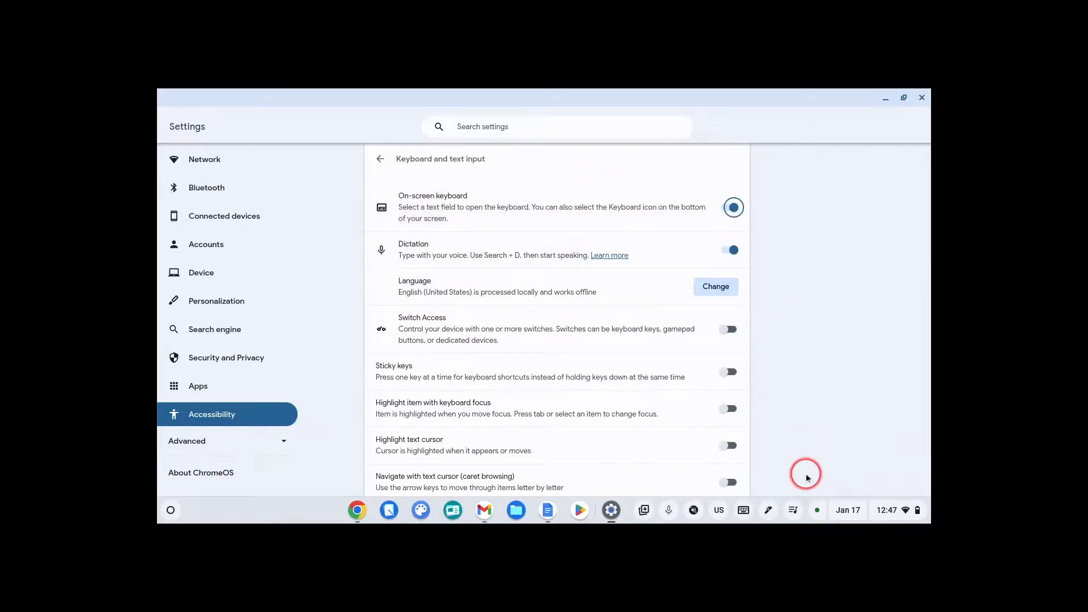
left_click(743, 511)
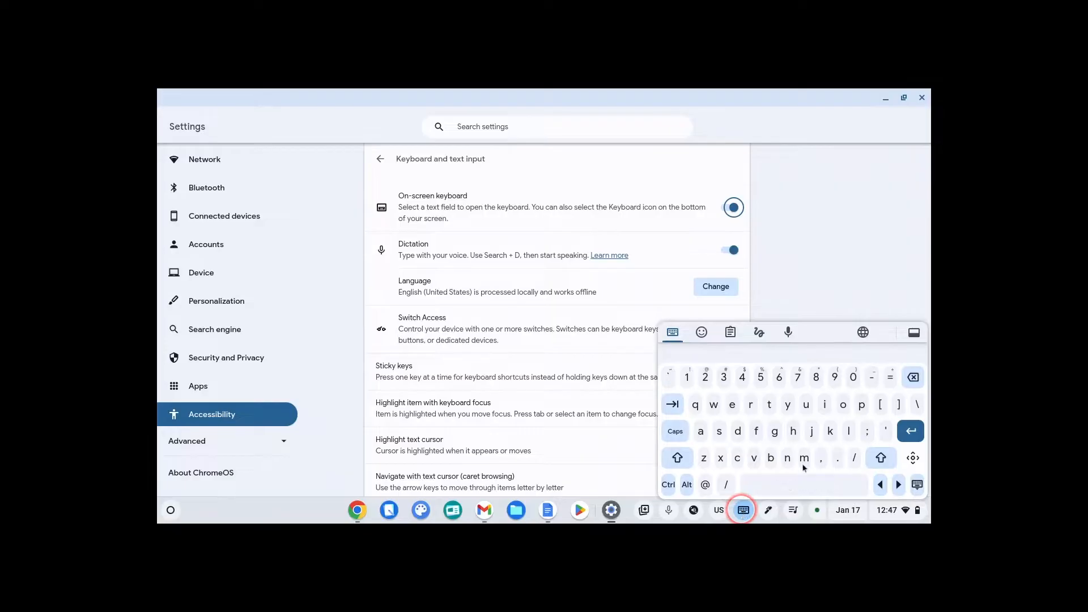
left_click(914, 331)
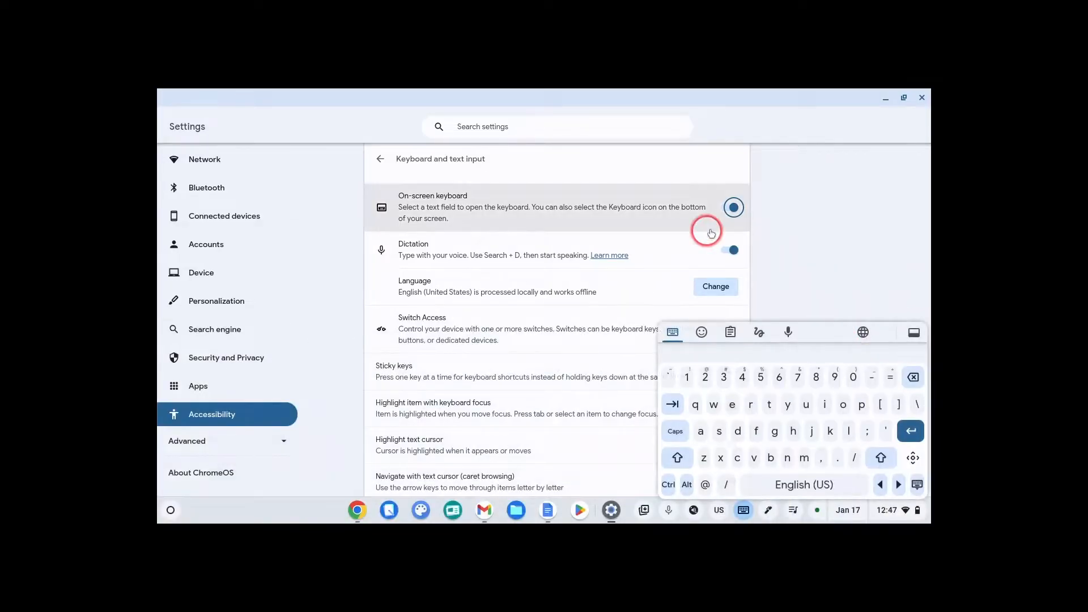
left_click(734, 208)
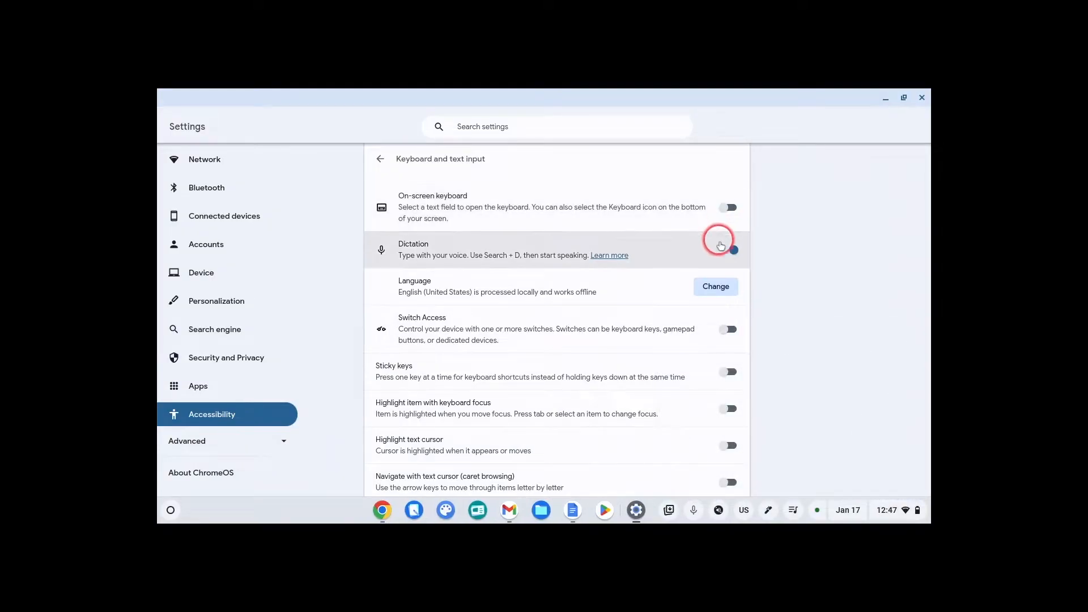
Start dictation listening from the shelf, then go back to the main Accessibility page
left_click(727, 249)
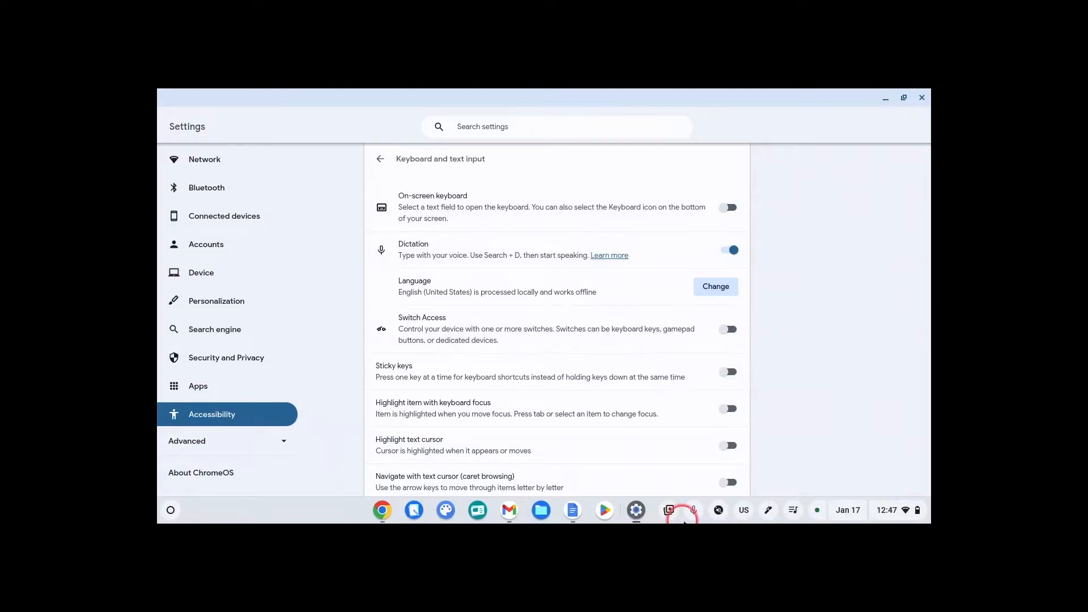
mouse_move(694, 510)
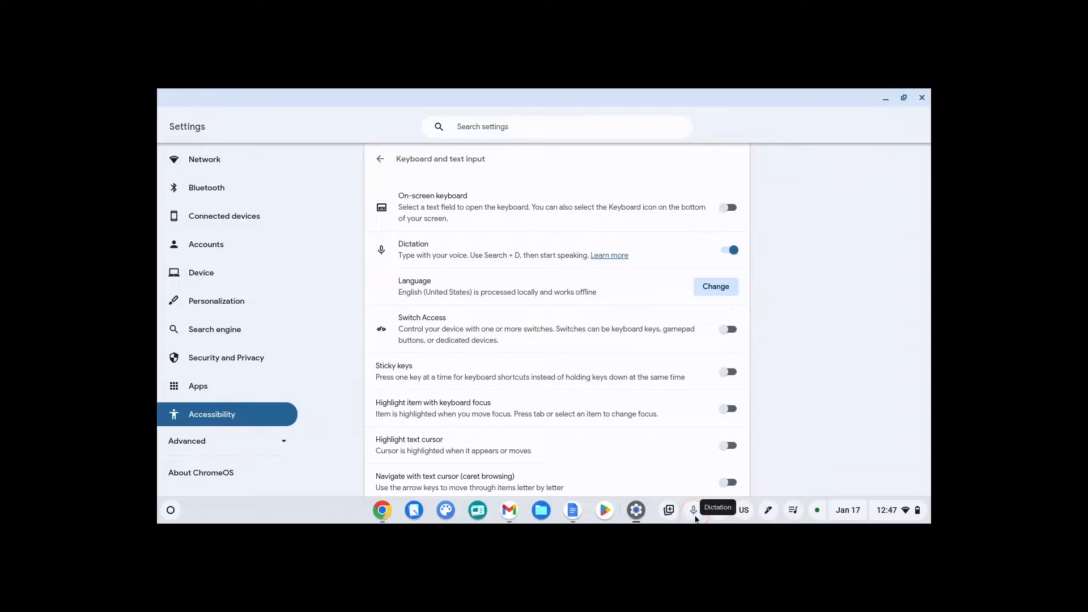
left_click(728, 250)
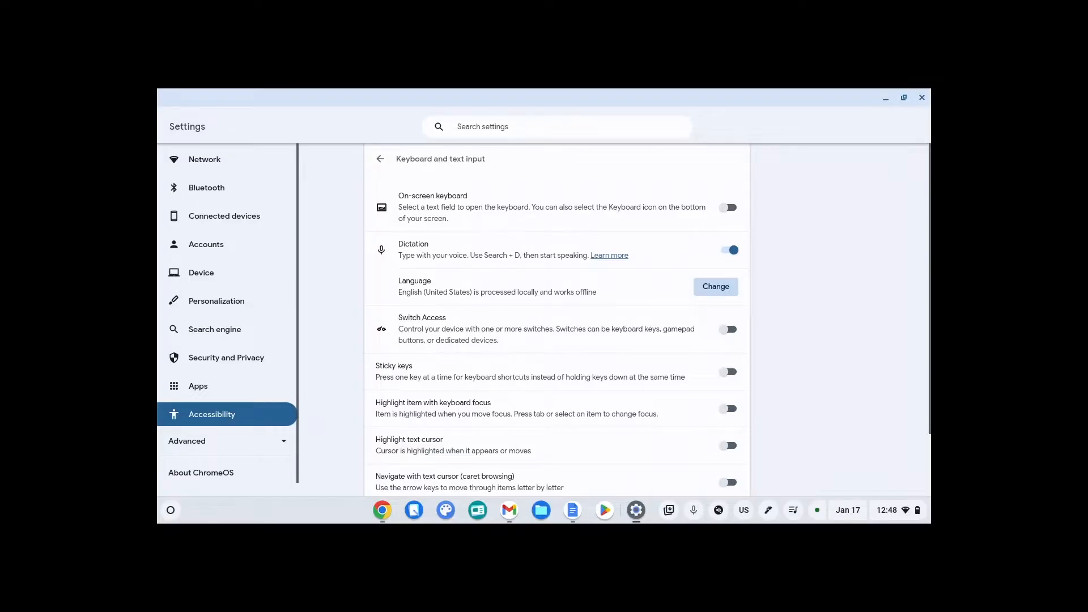
left_click(381, 158)
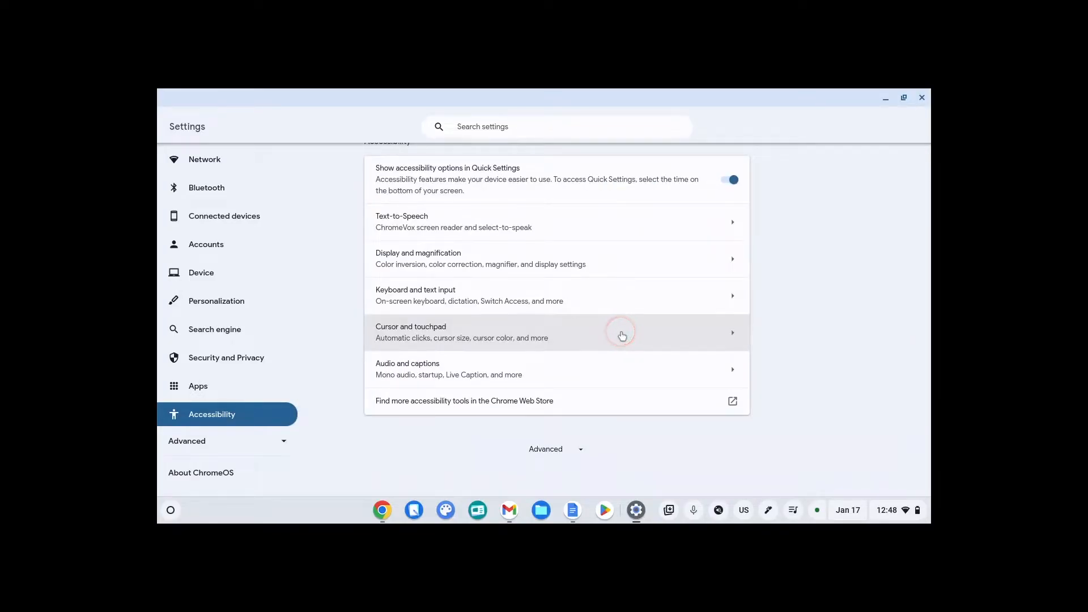
In Cursor and touchpad, turn on highlighting of the mouse cursor while it moves
left_click(623, 333)
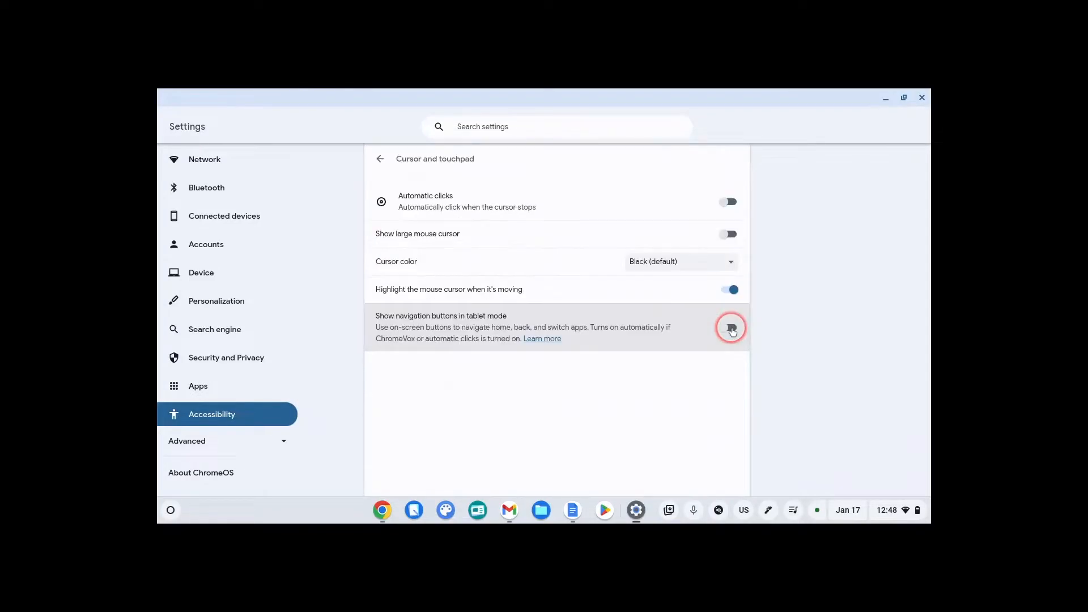
left_click(730, 328)
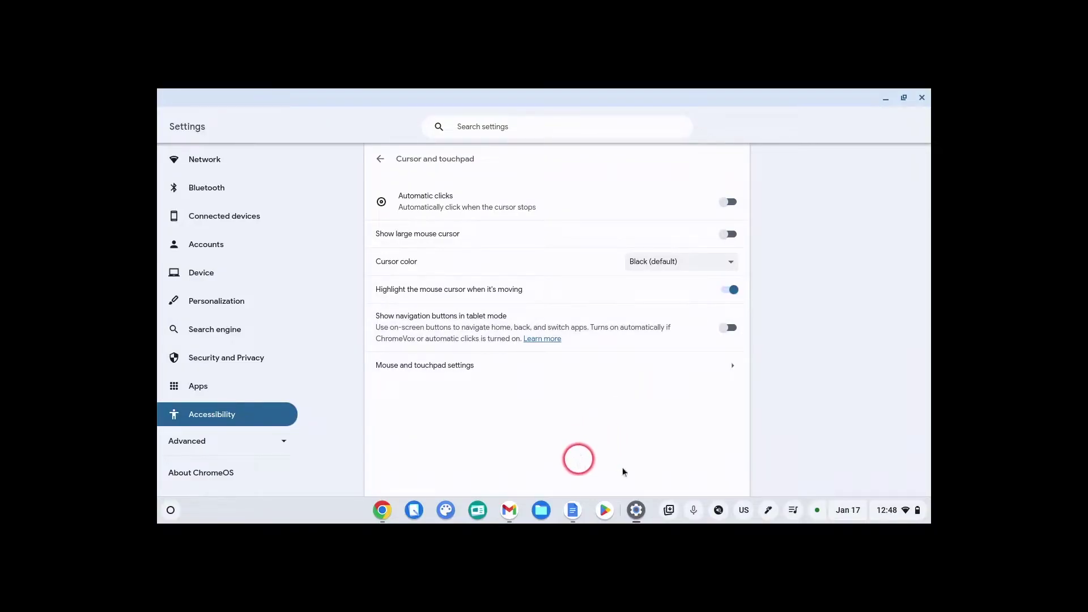
left_click(729, 290)
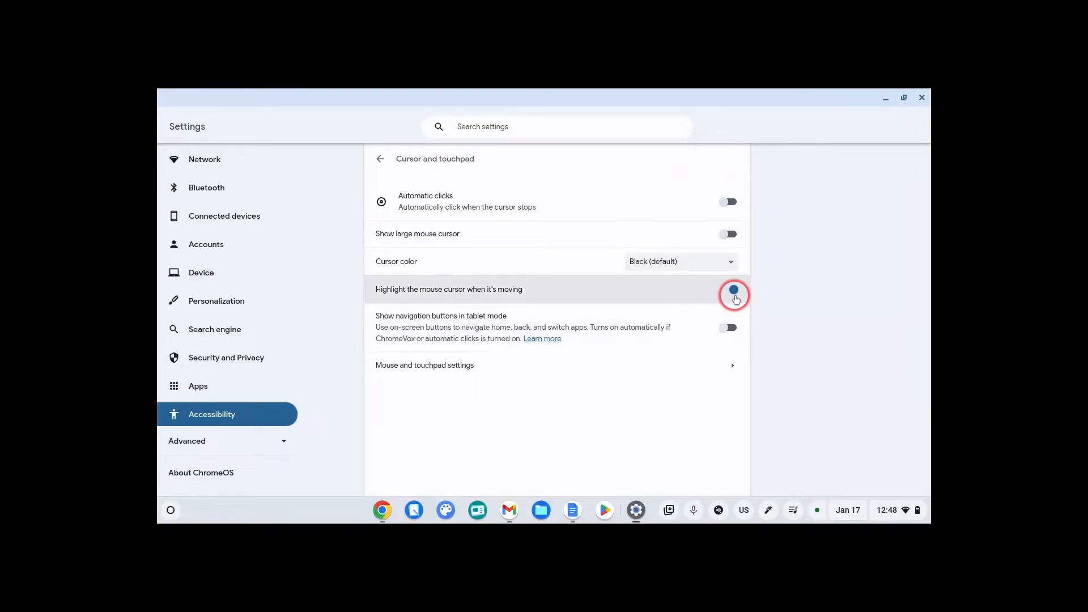
left_click(733, 290)
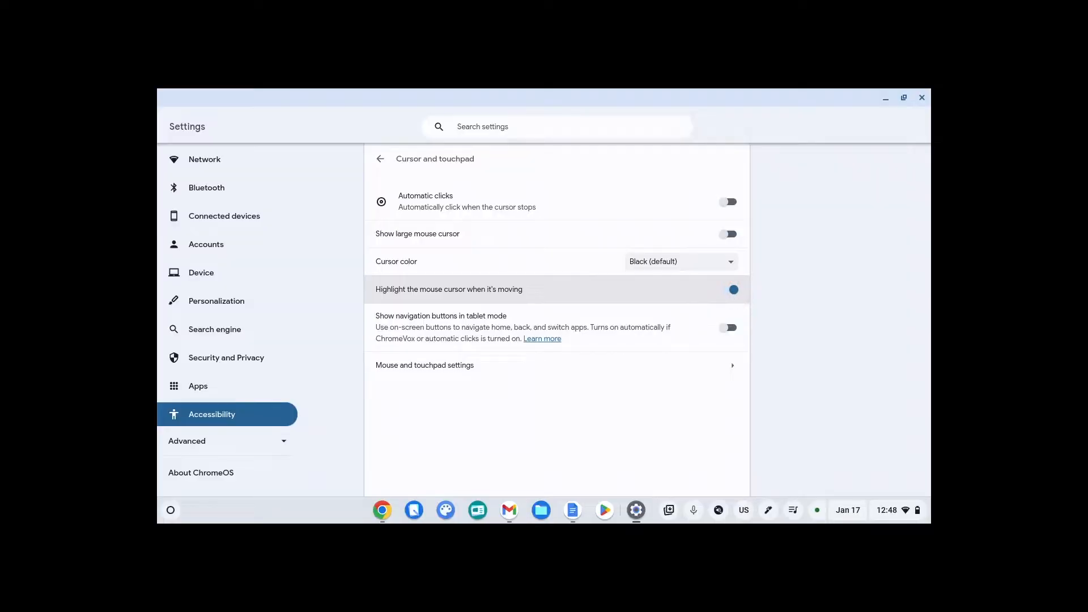
Turn on the large mouse cursor at its largest size and review the cursor colour choices
left_click(729, 234)
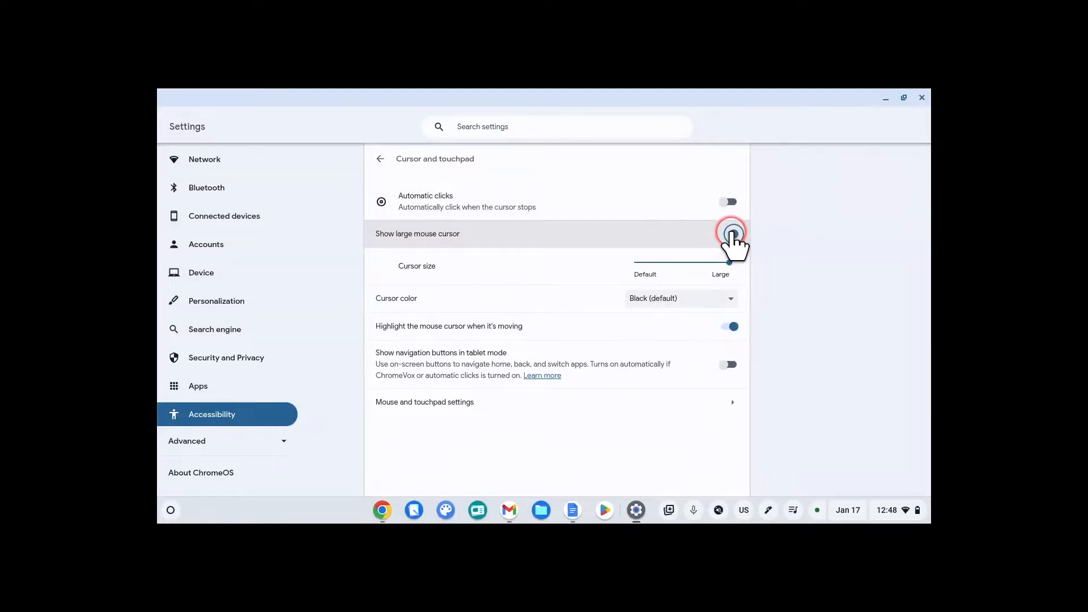
left_click(730, 298)
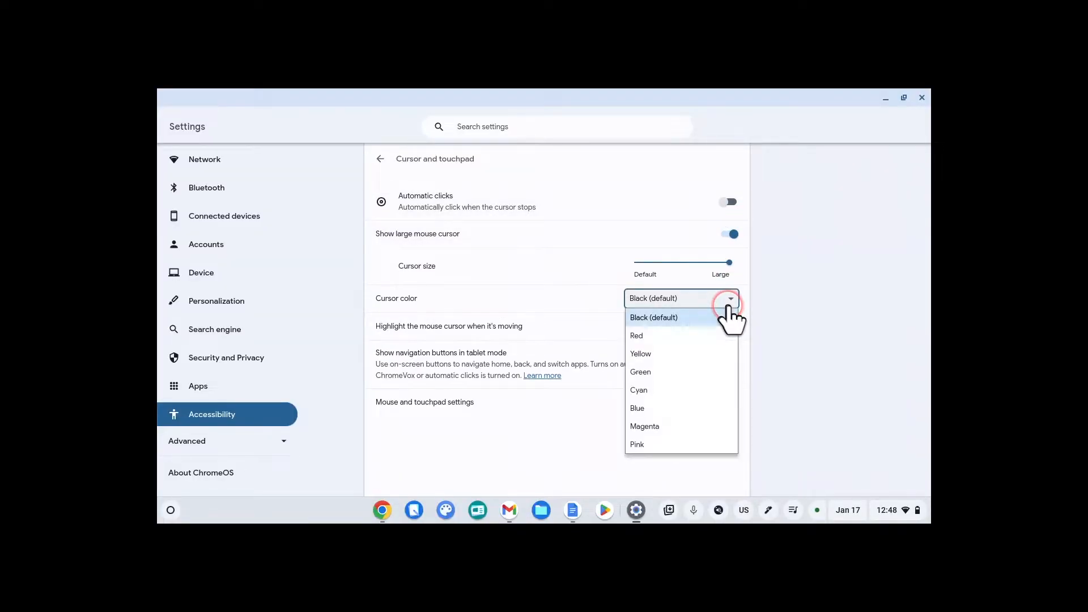
left_click(641, 372)
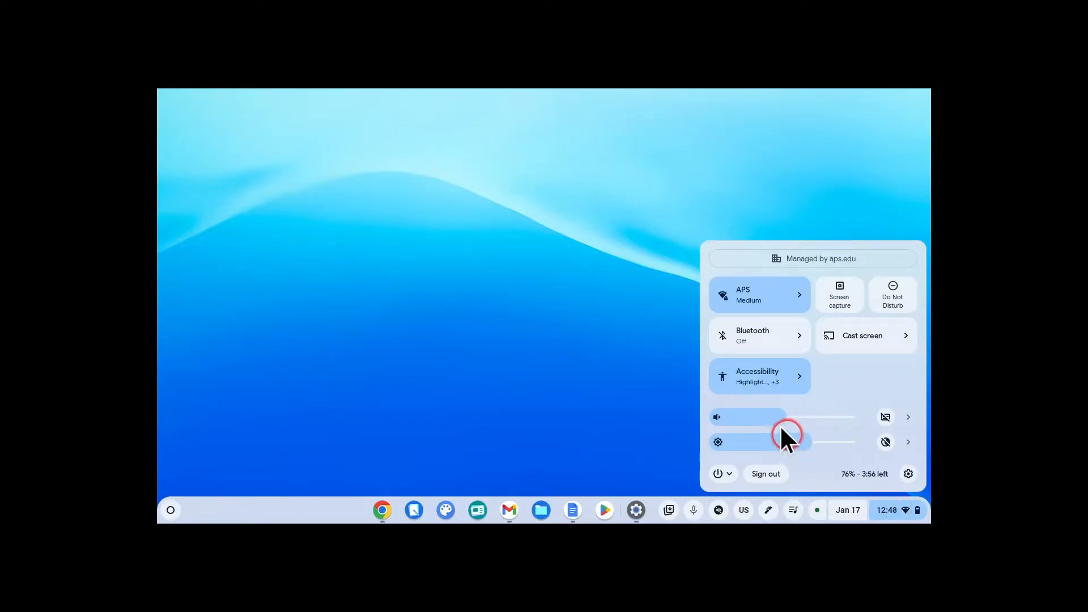
Show Quick Settings accessibility with select-to-speak, dictation and cursor aids on
left_click(760, 376)
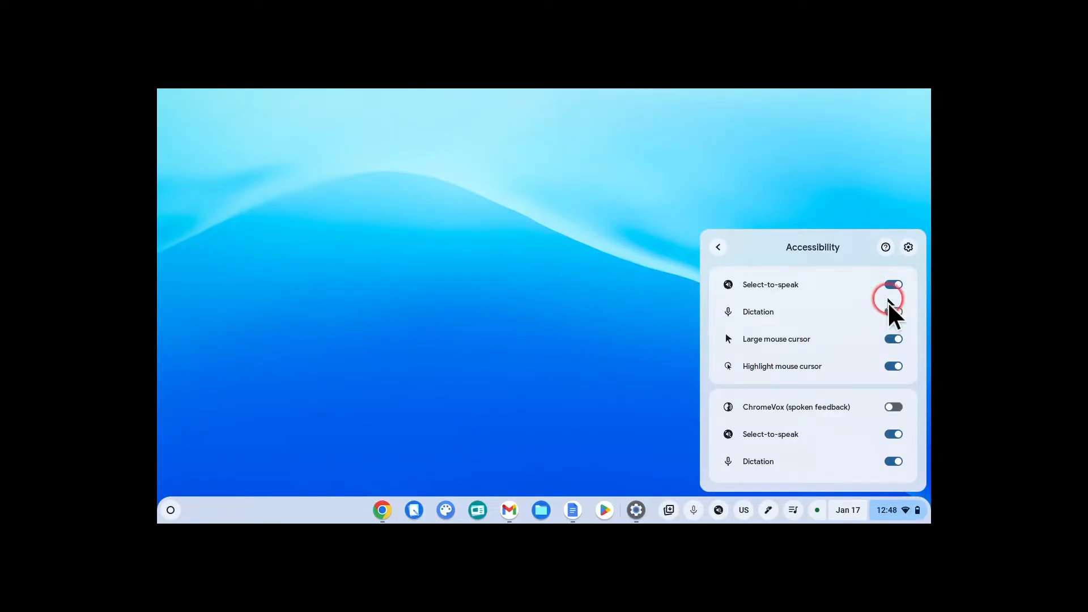
left_click(894, 366)
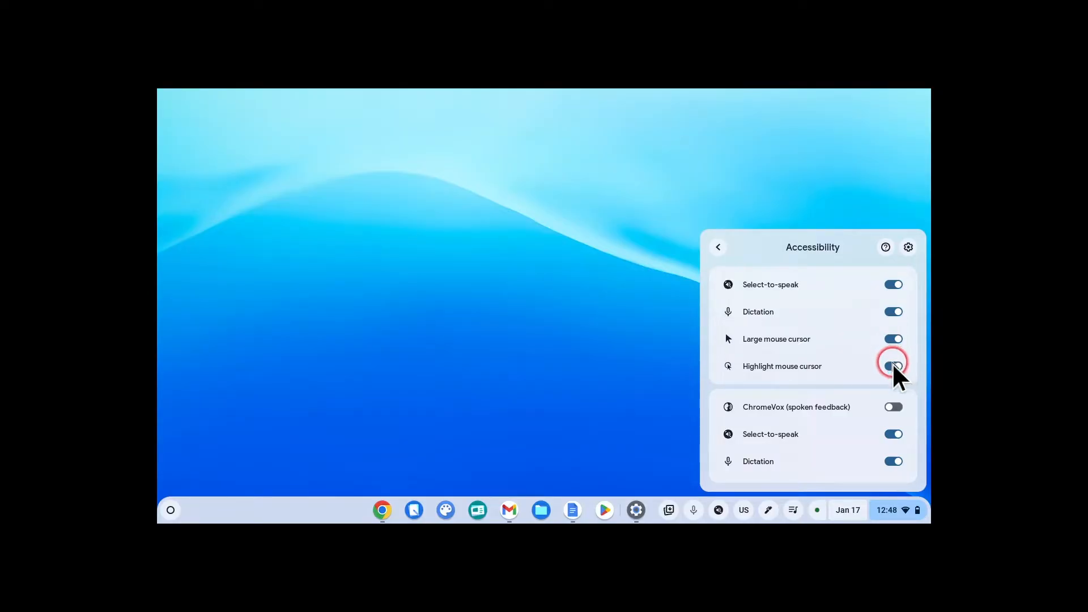
left_click(894, 366)
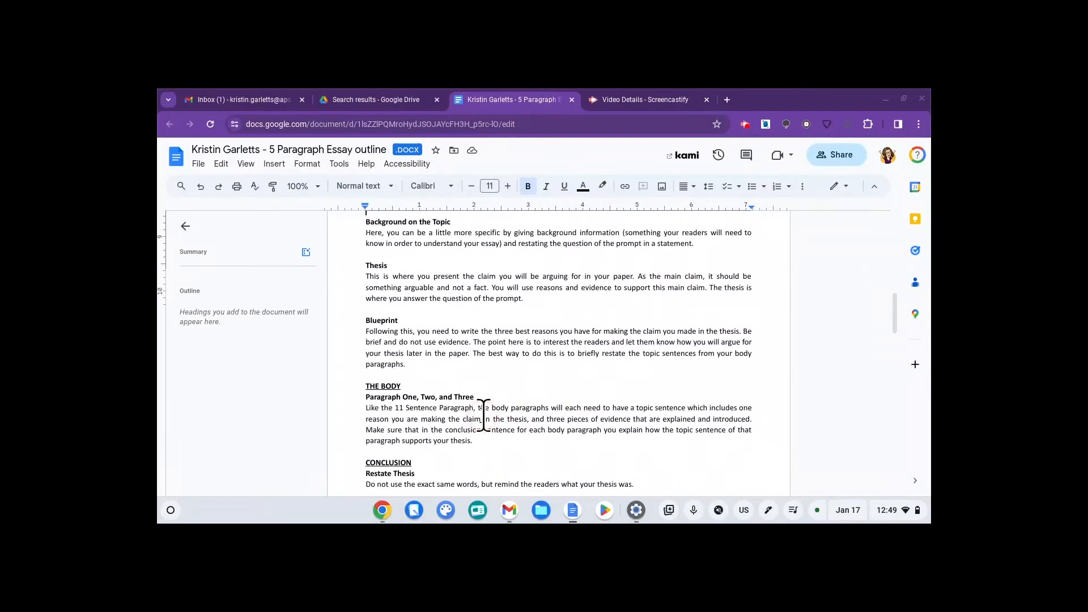
Dictate 'And now it's listening to me as I'm talking' below Closing Hook in the outline
scroll("down", 3)
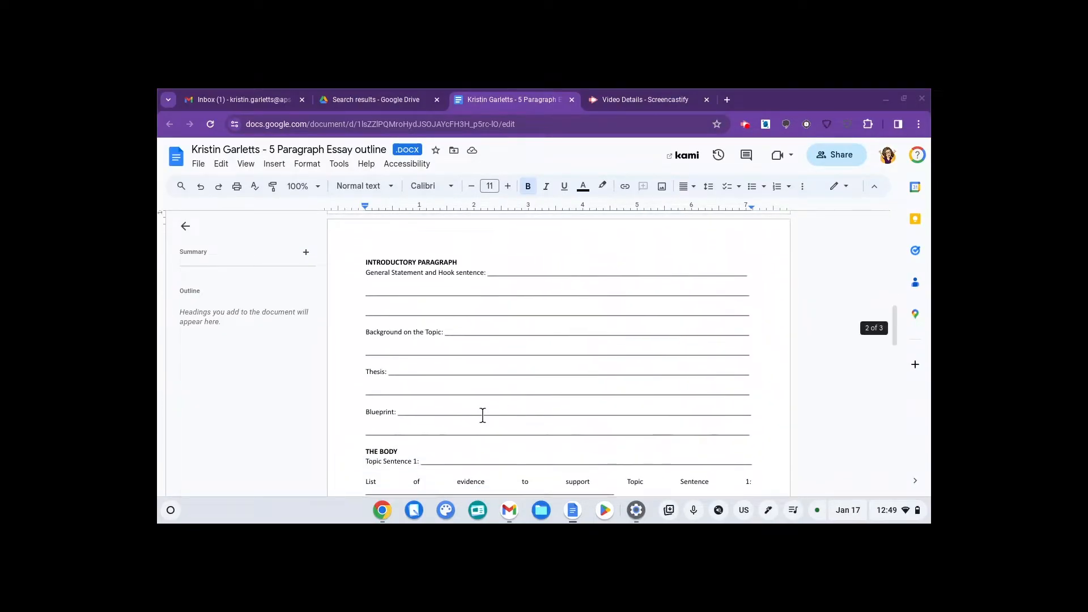
left_click(479, 363)
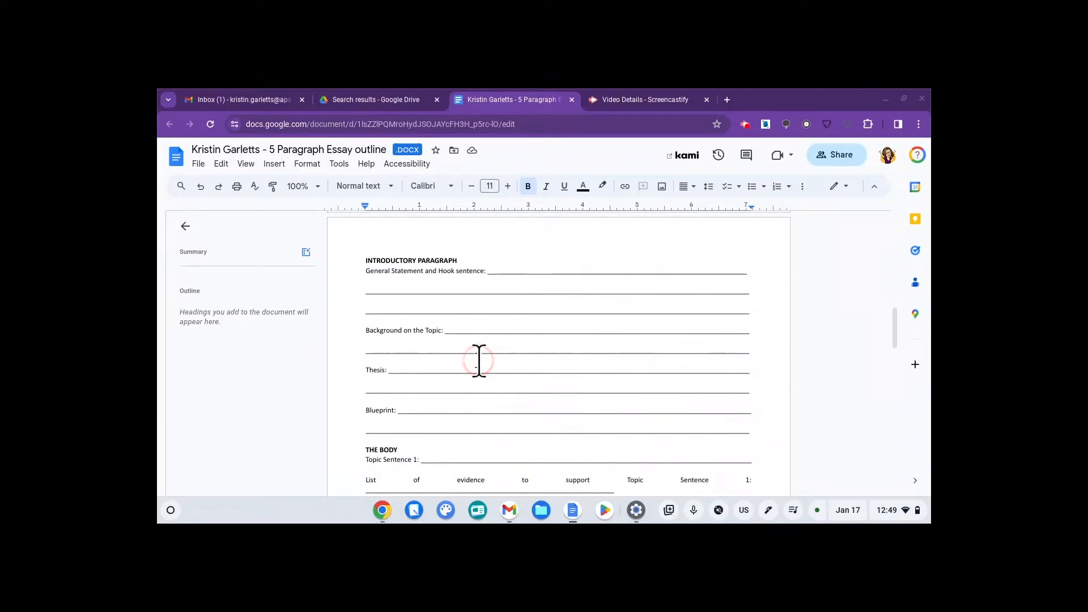
scroll("down", 3)
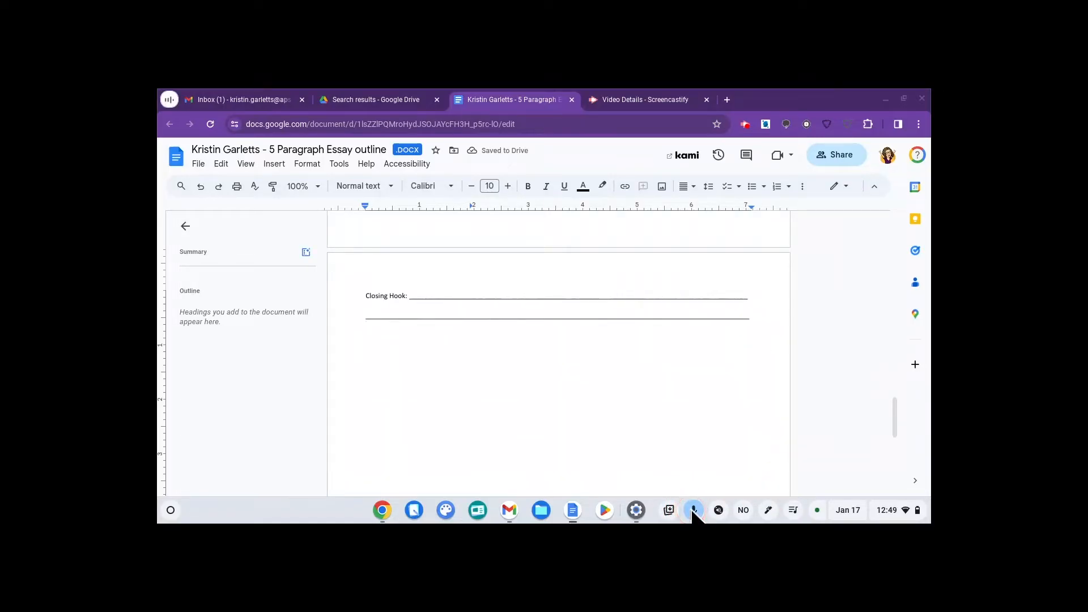
left_click(693, 510)
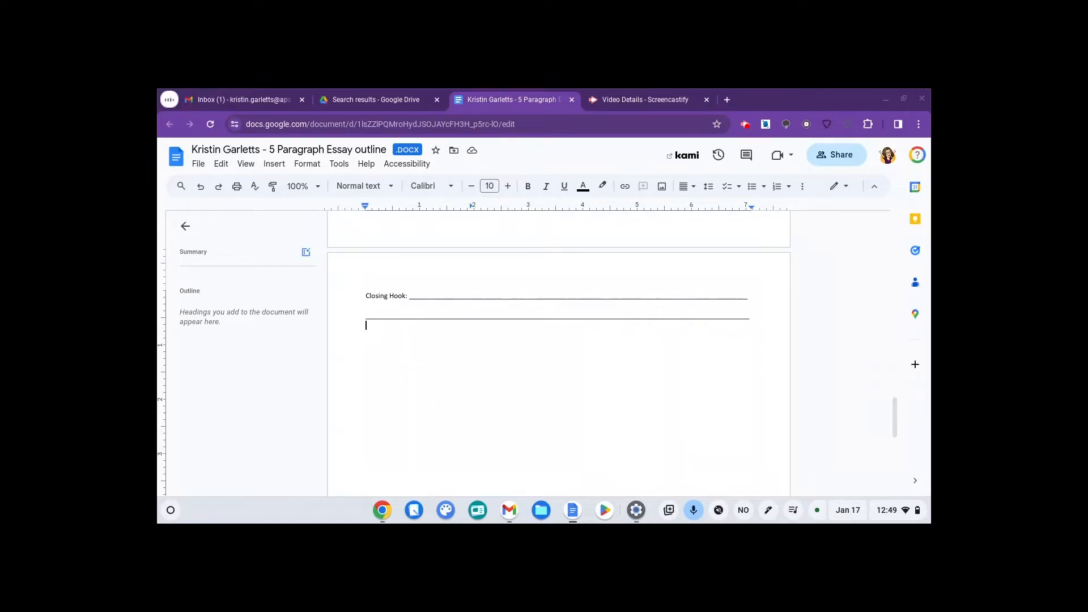
type("And now it's listening to me as I'm talking")
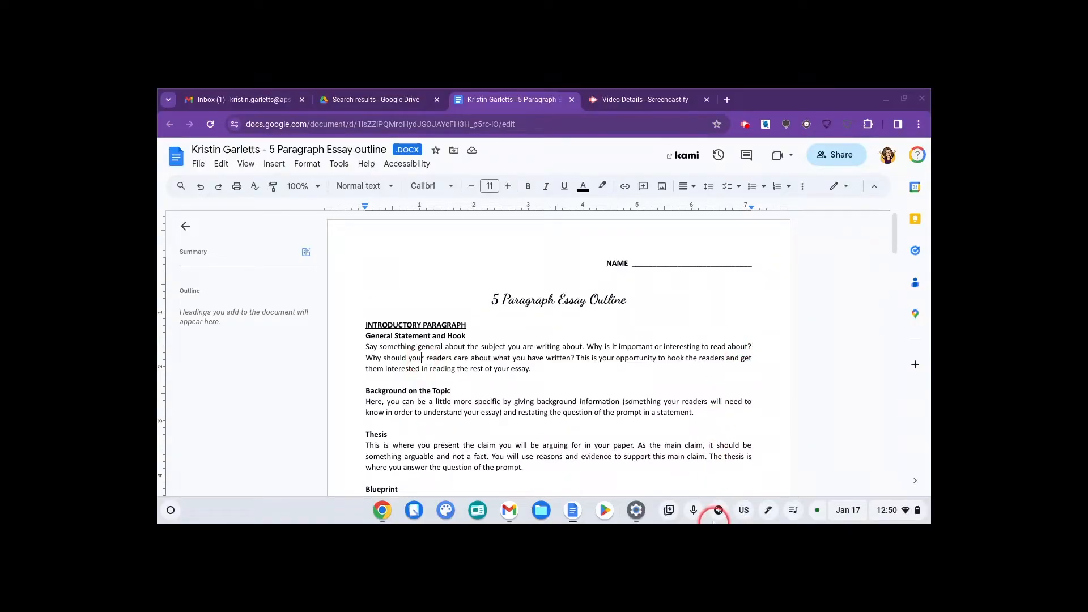
mouse_move(719, 510)
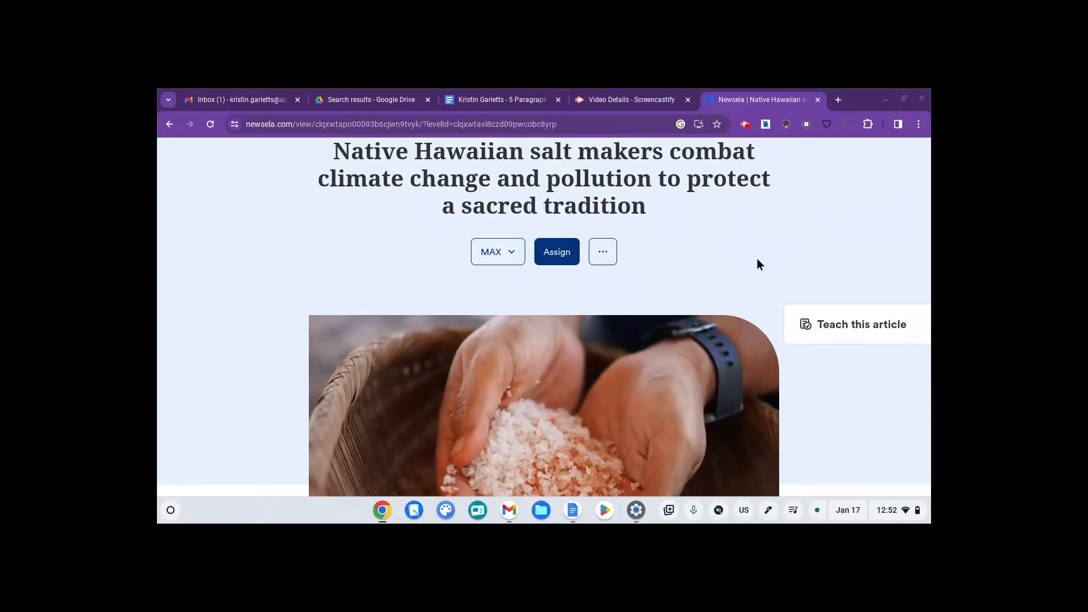
mouse_move(719, 510)
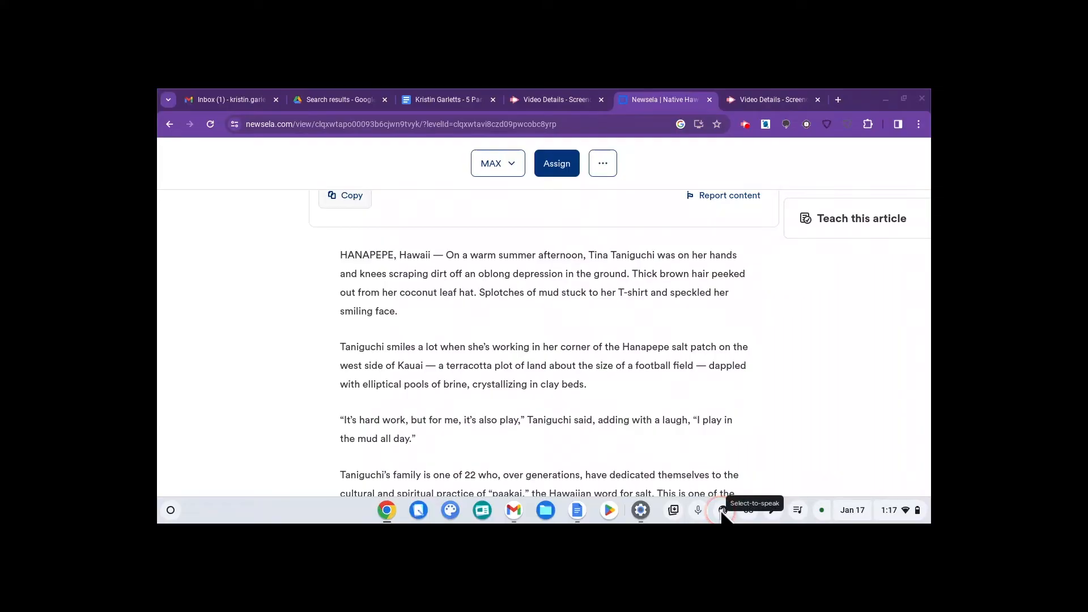
Have select-to-speak read the article's opening, pausing and skipping to the next sentence
left_click(723, 510)
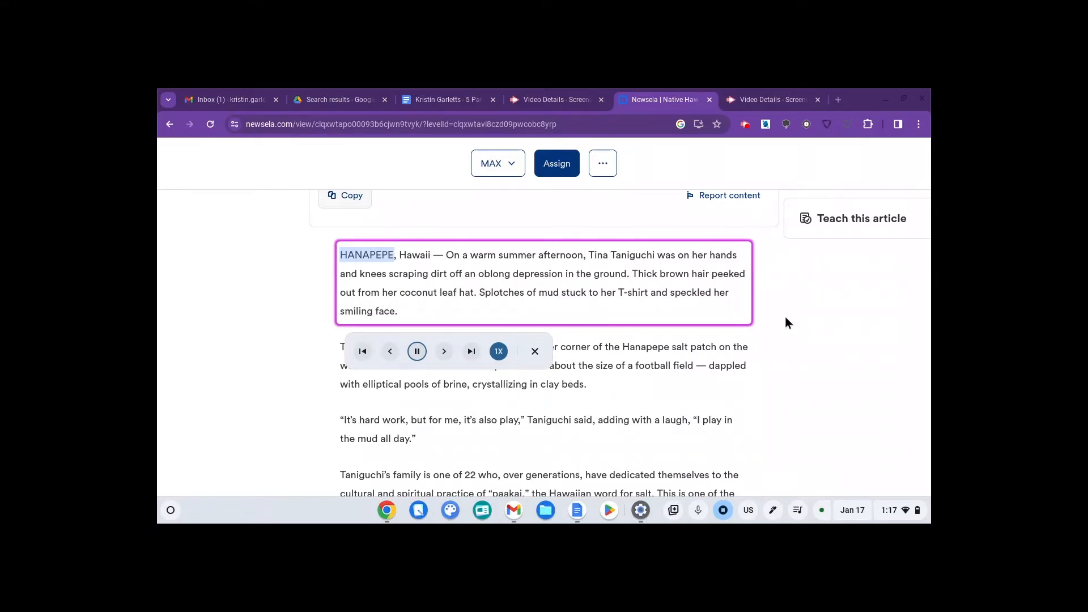
mouse_move(354, 345)
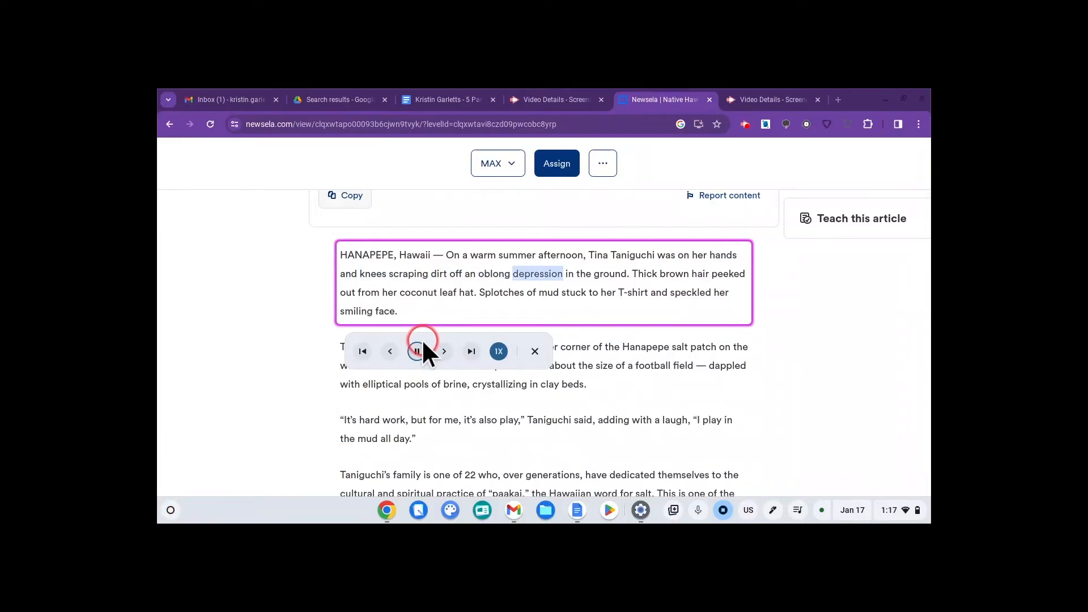
left_click(417, 351)
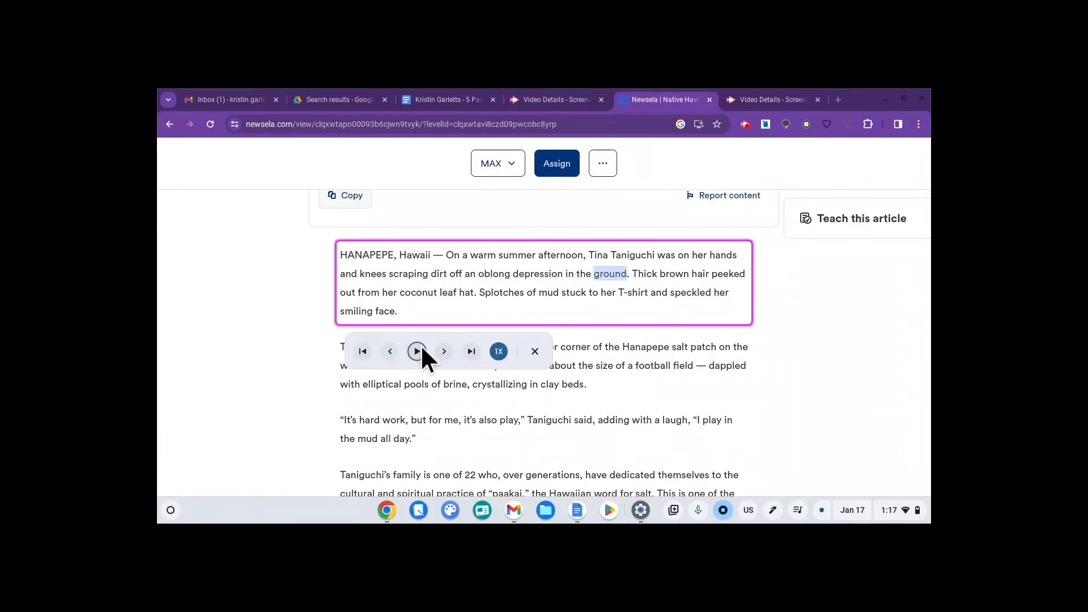
mouse_move(443, 351)
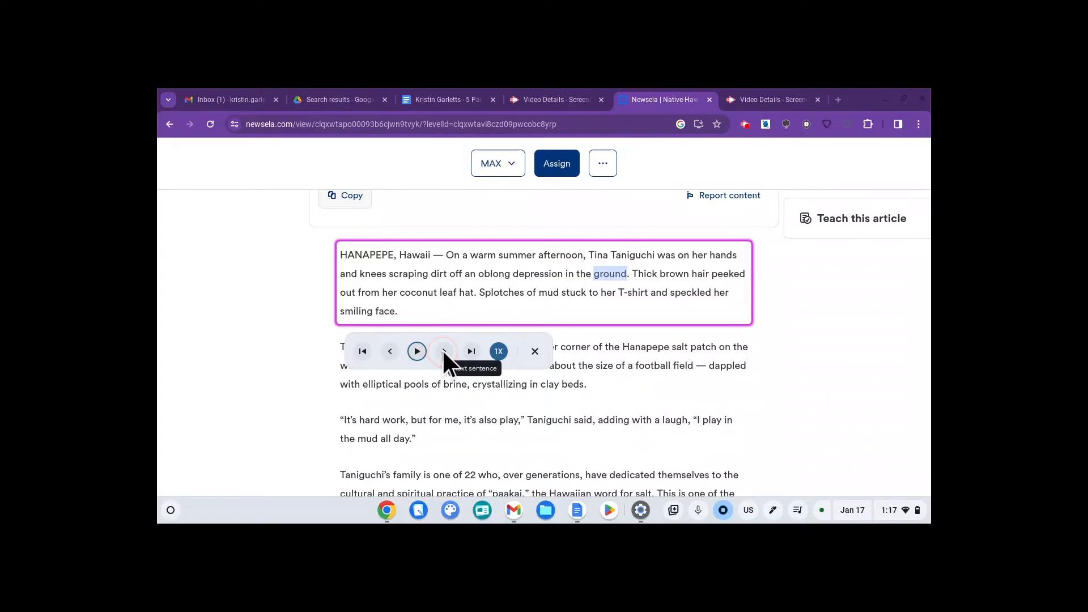
left_click(418, 351)
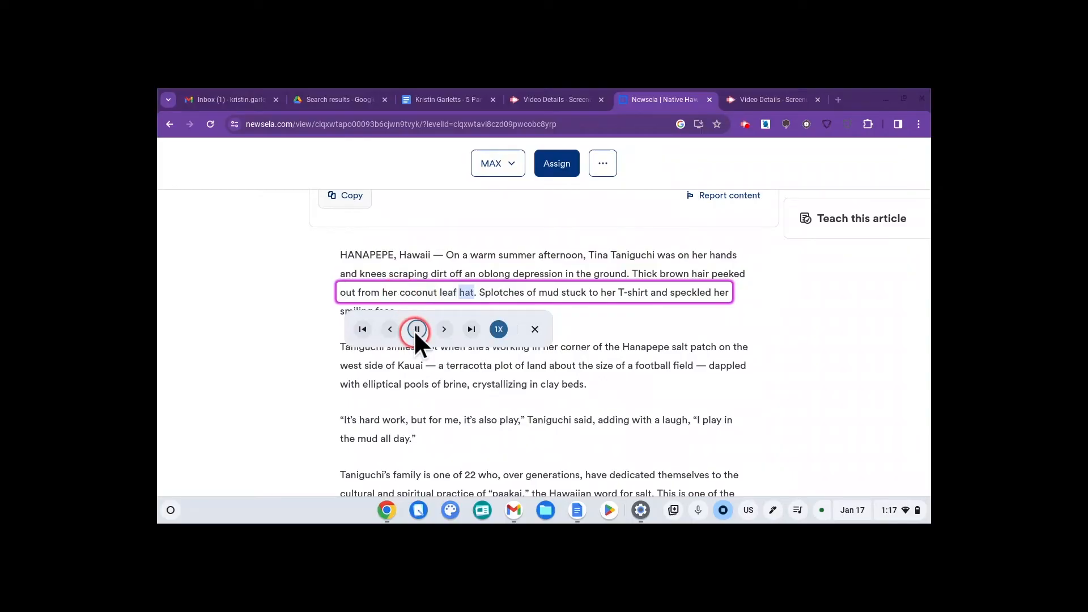
left_click(417, 329)
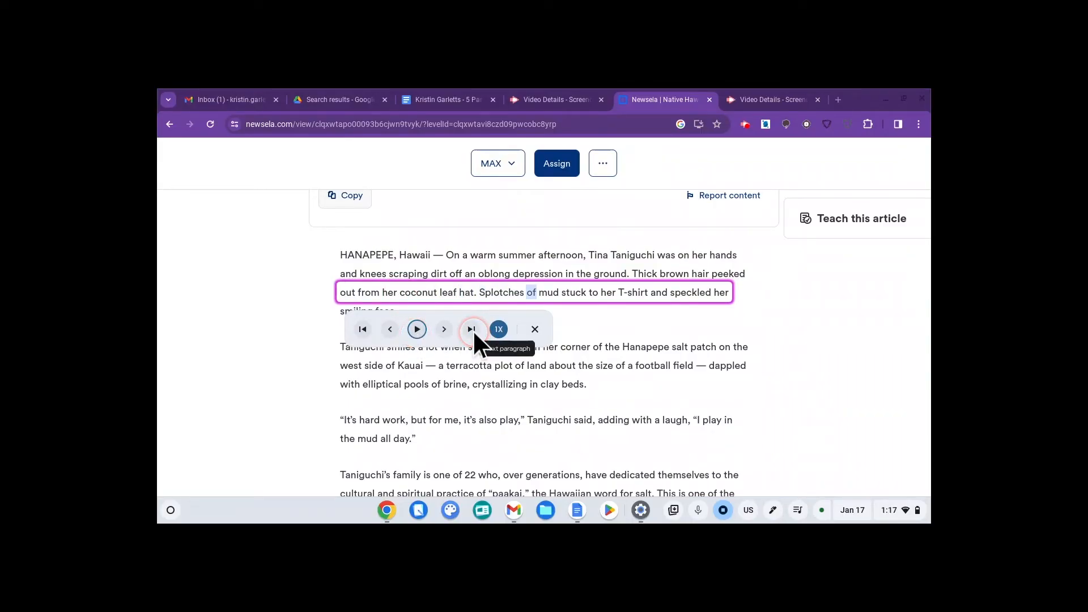
Jump to the next paragraph, pause, then resume reading the article aloud
left_click(471, 329)
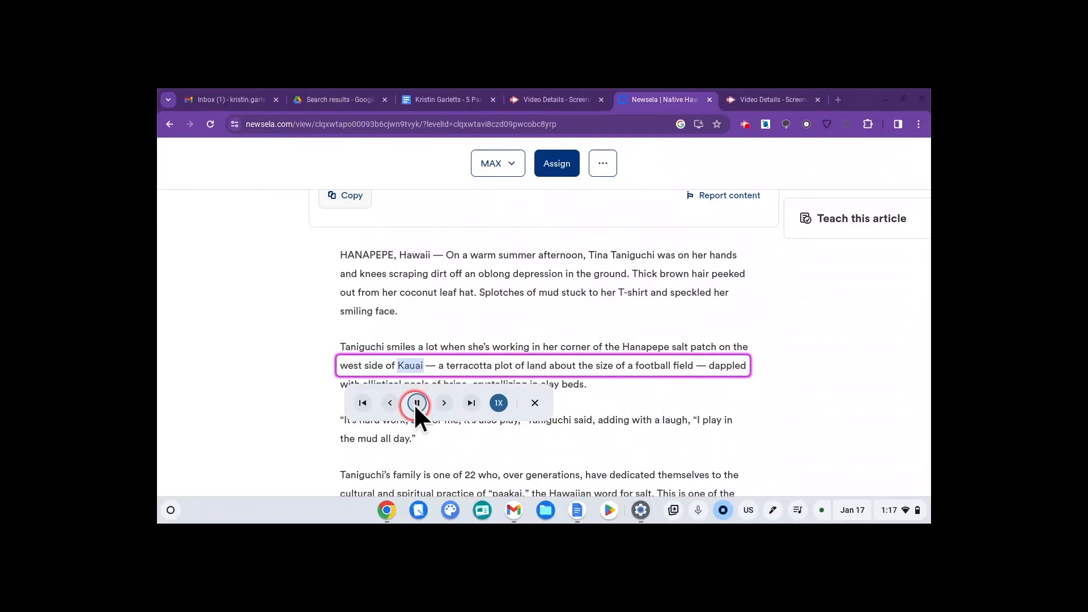
left_click(417, 403)
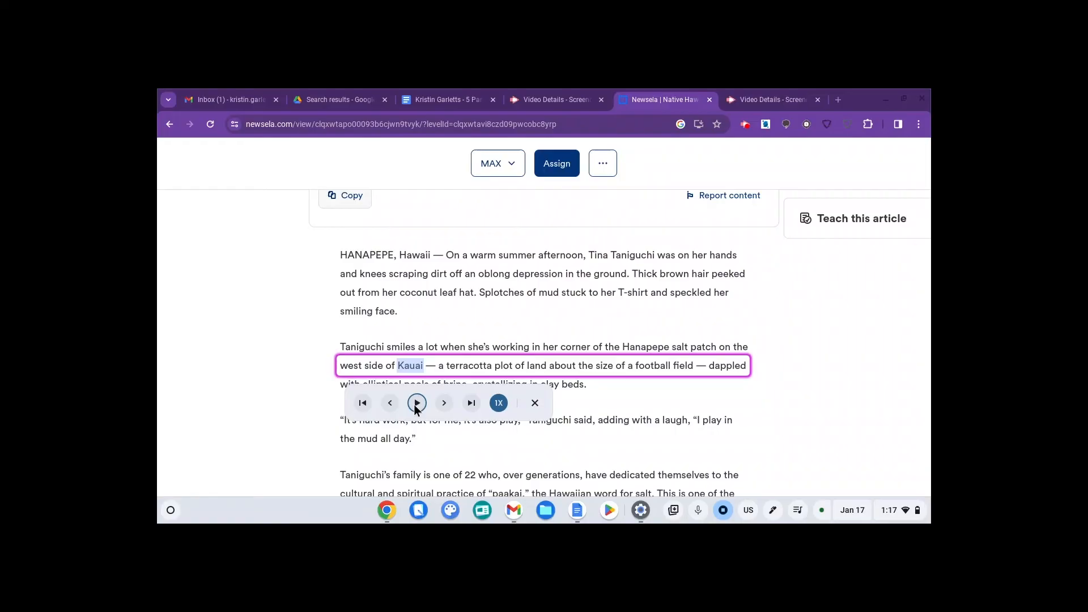
left_click(499, 404)
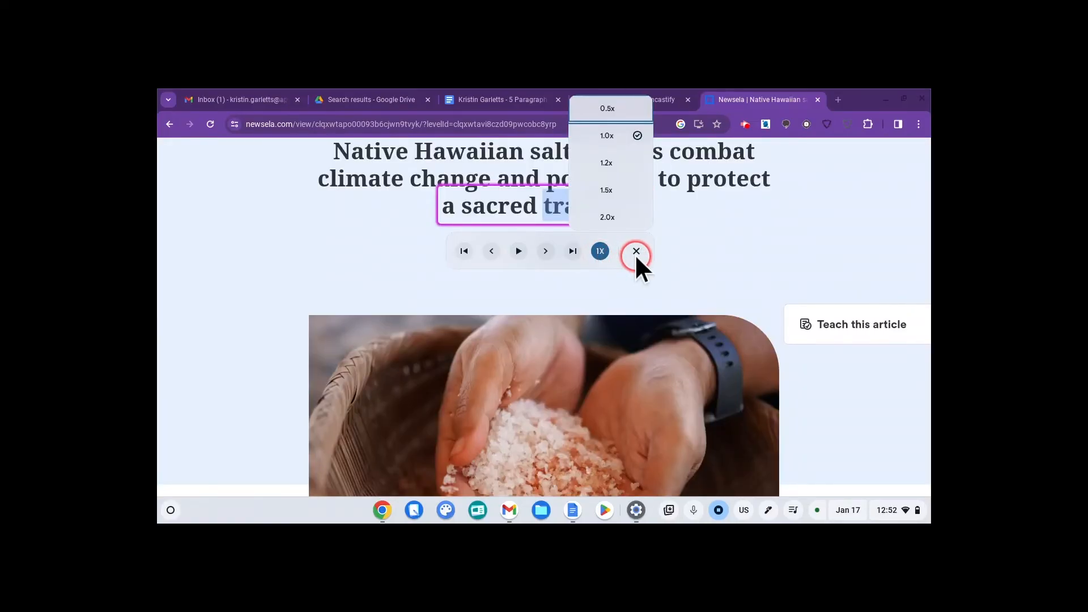
mouse_move(636, 251)
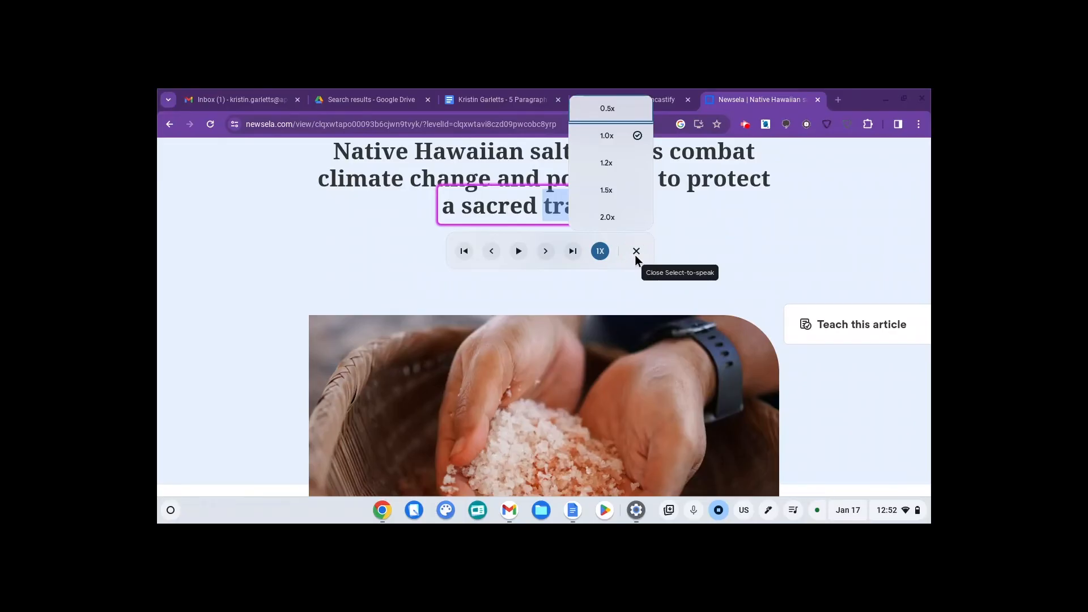